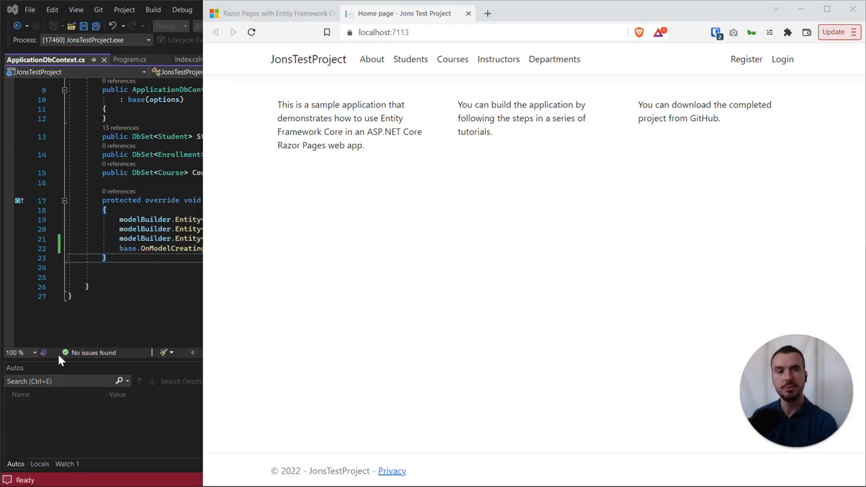
pyautogui.moveTo(371, 245)
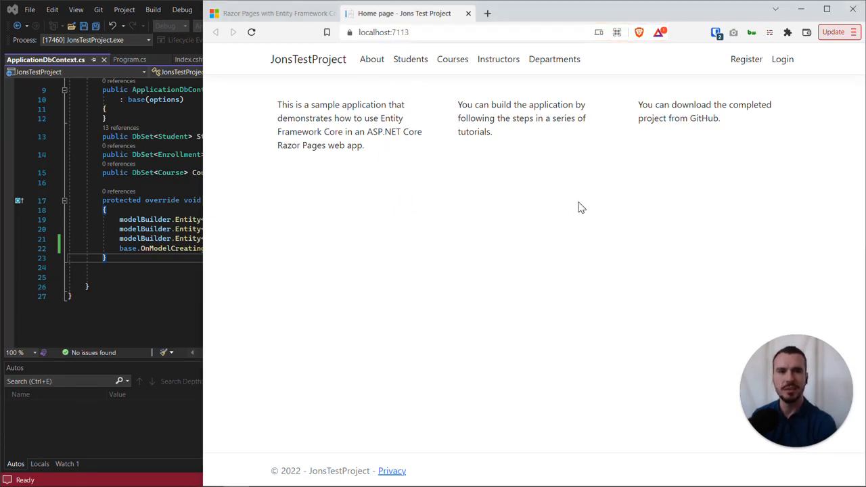
pyautogui.moveTo(501, 160)
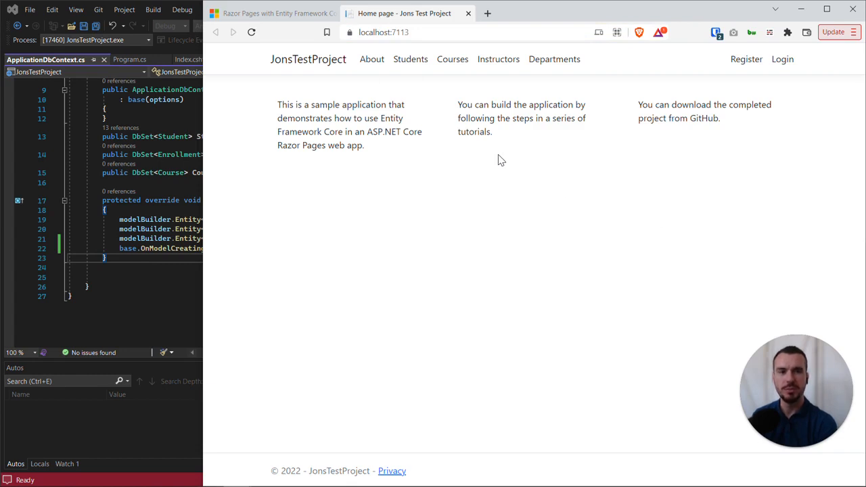
pyautogui.moveTo(426, 163)
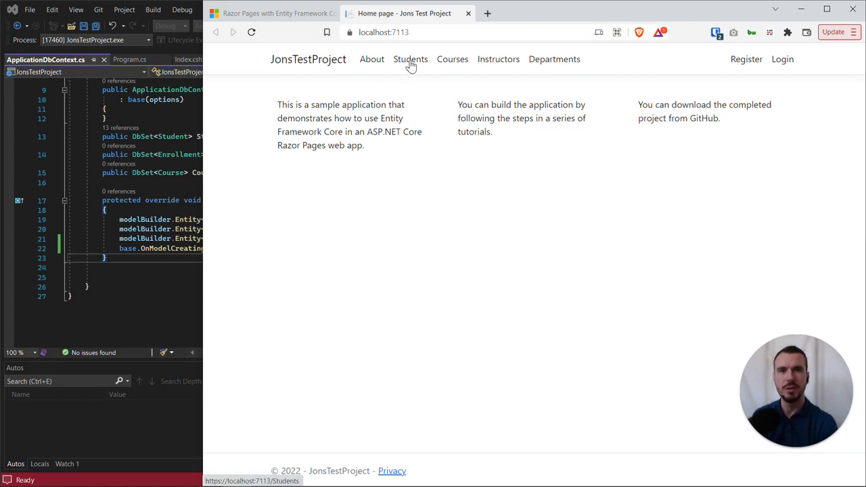
# - Go to the JonsTestProject Students index page from the top navigation
pyautogui.click(410, 59)
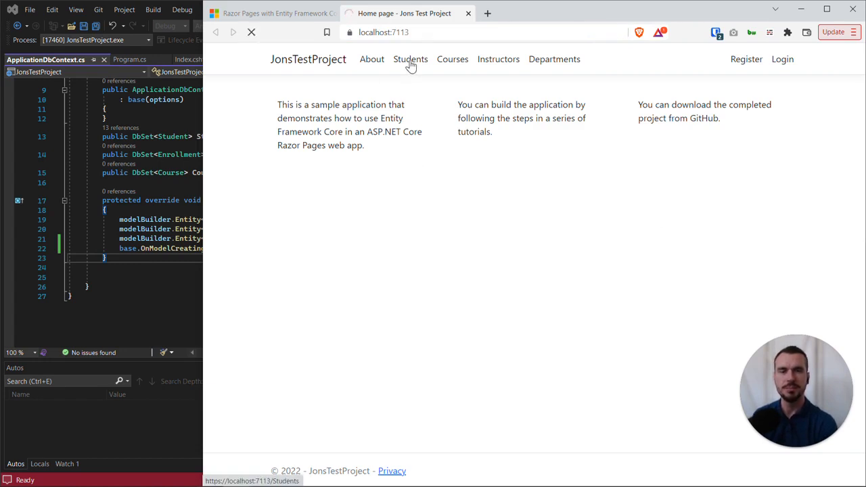
pyautogui.click(410, 59)
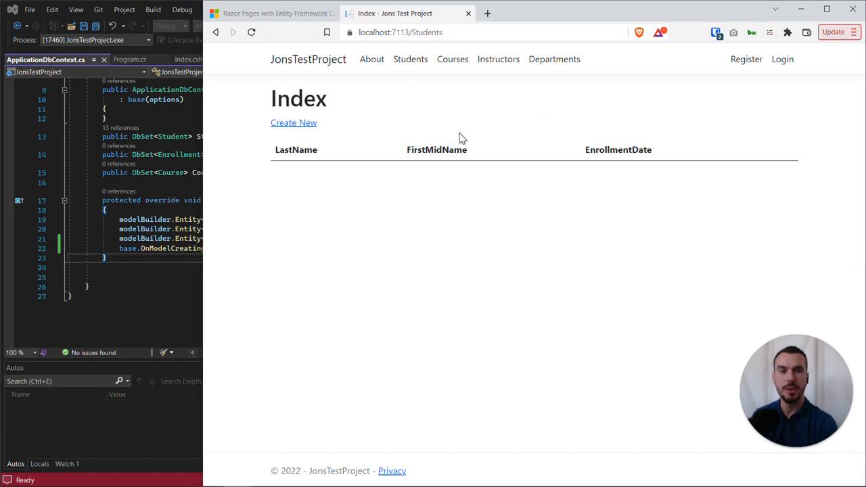
pyautogui.moveTo(284, 160)
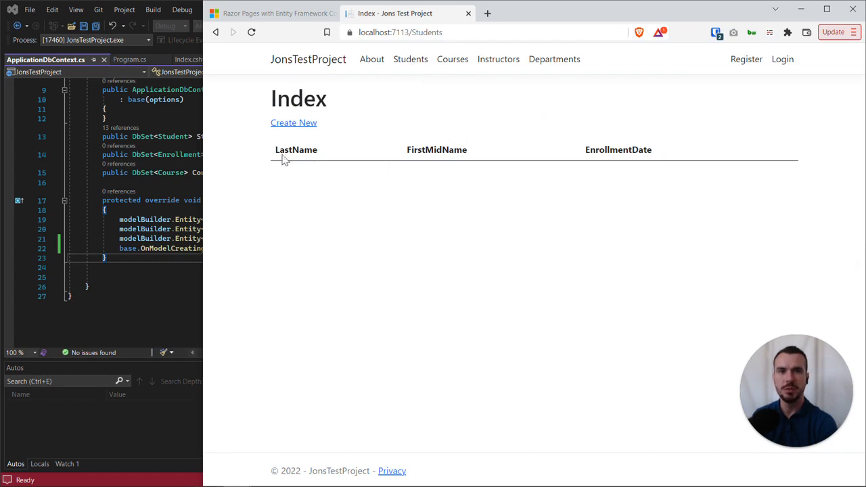
pyautogui.moveTo(665, 153)
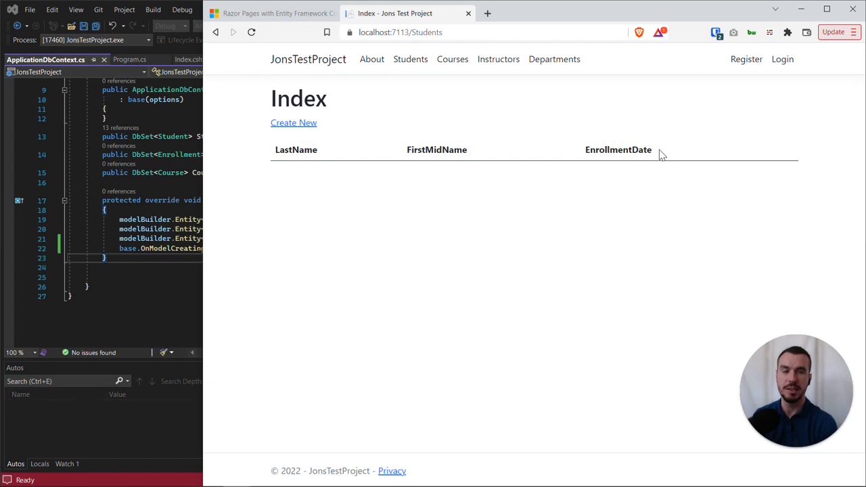
pyautogui.moveTo(312, 146)
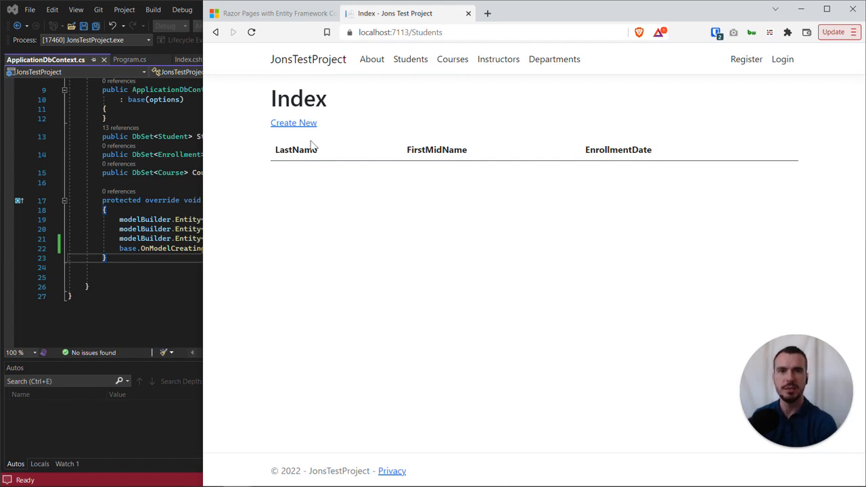
pyautogui.click(294, 123)
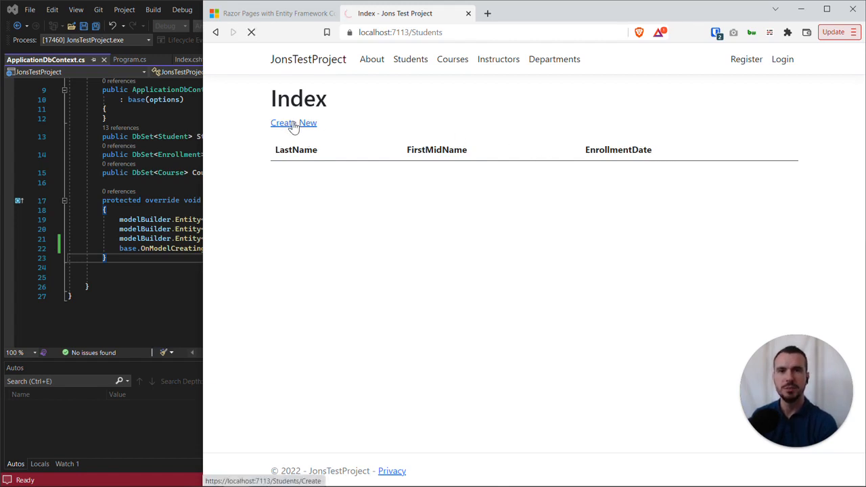
pyautogui.click(293, 123)
pyautogui.write('Jon')
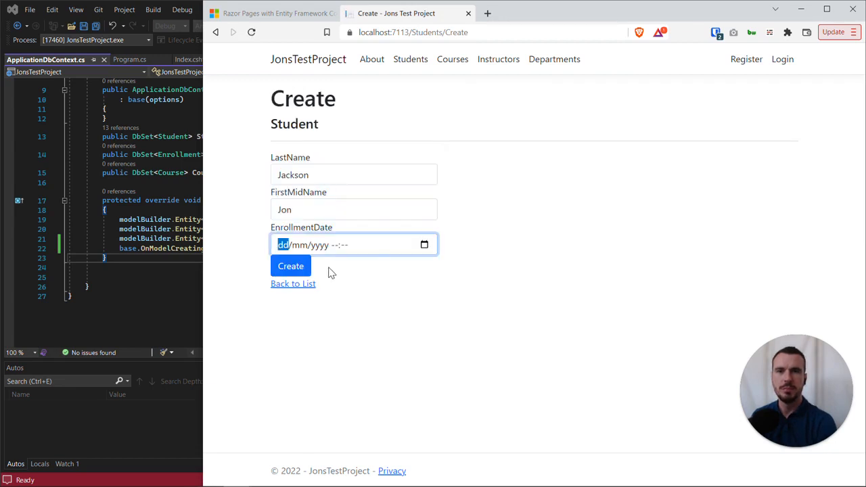
pyautogui.click(290, 266)
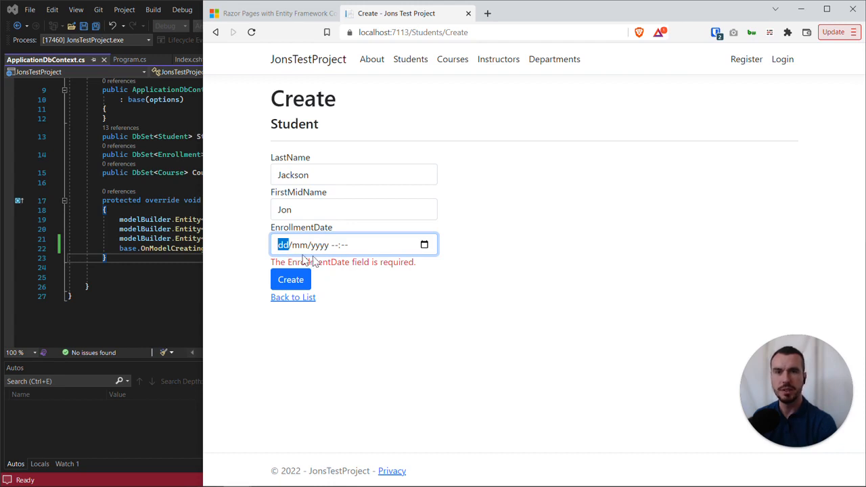
pyautogui.moveTo(311, 262)
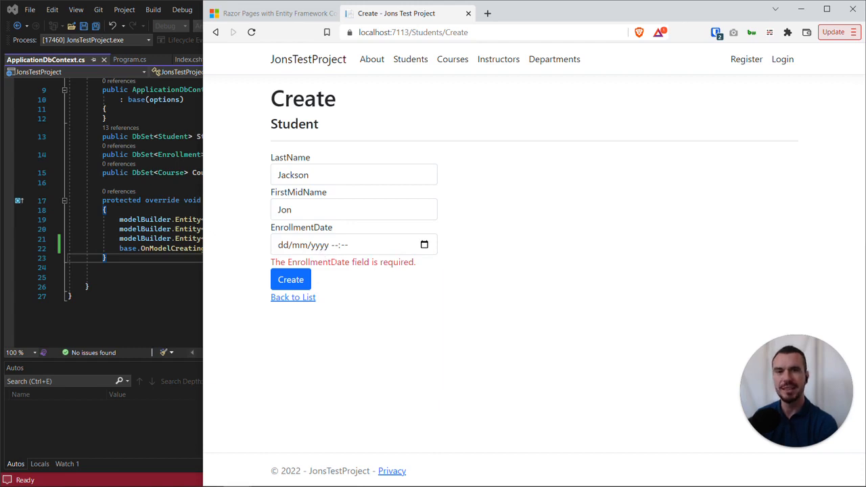
pyautogui.moveTo(425, 253)
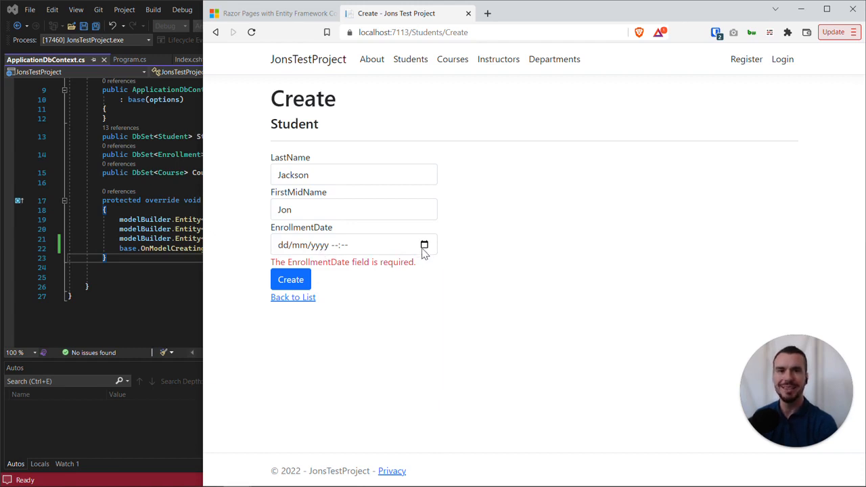
pyautogui.click(424, 245)
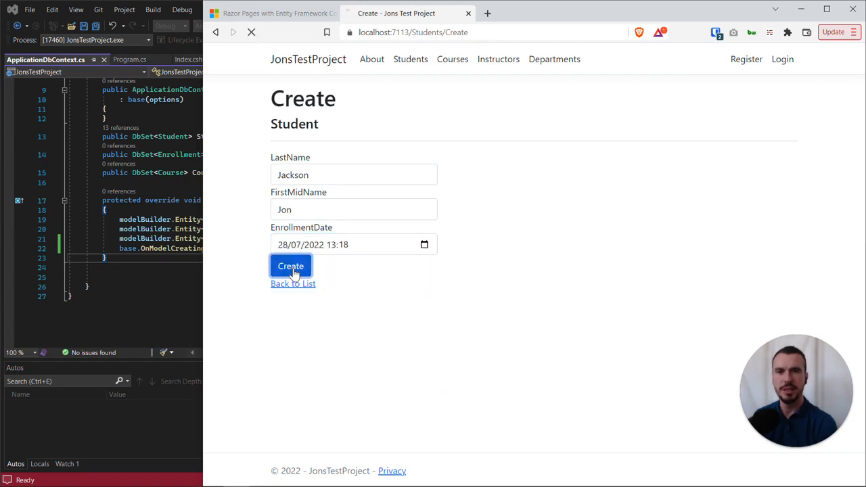
pyautogui.click(290, 265)
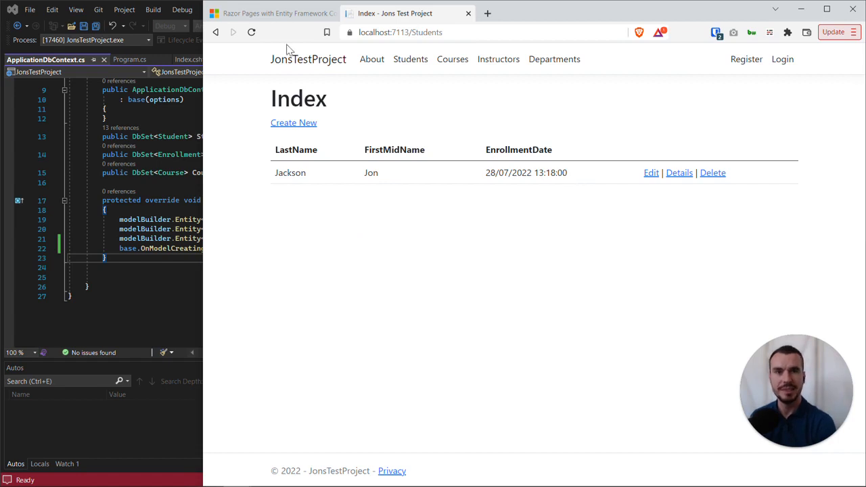
pyautogui.click(251, 31)
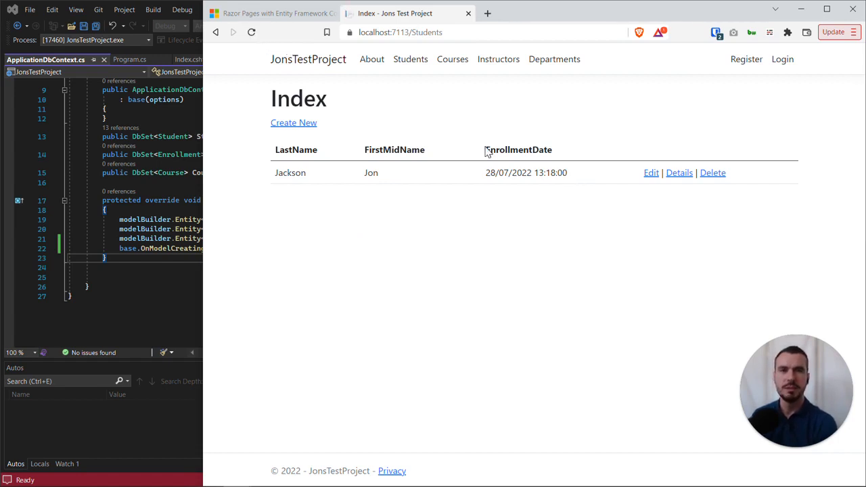
pyautogui.moveTo(651, 172)
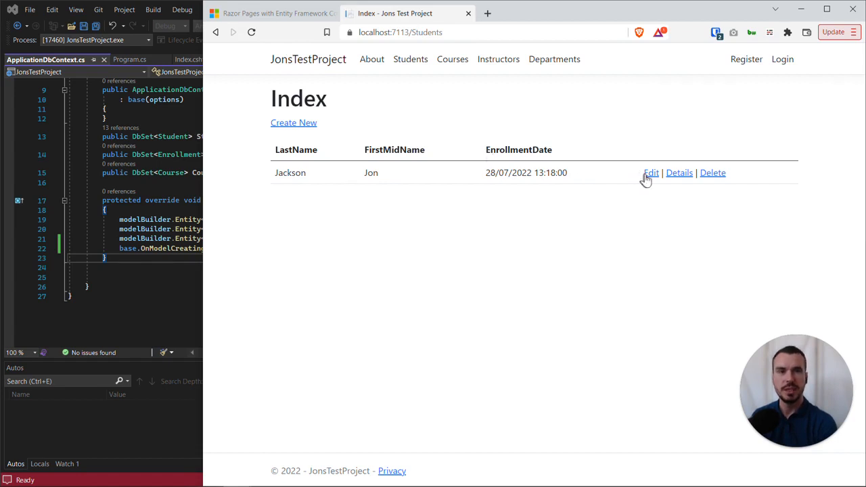
# - Edit the Jackson row, changing FirstMidName from Jon to Jonathan, and save
pyautogui.click(650, 173)
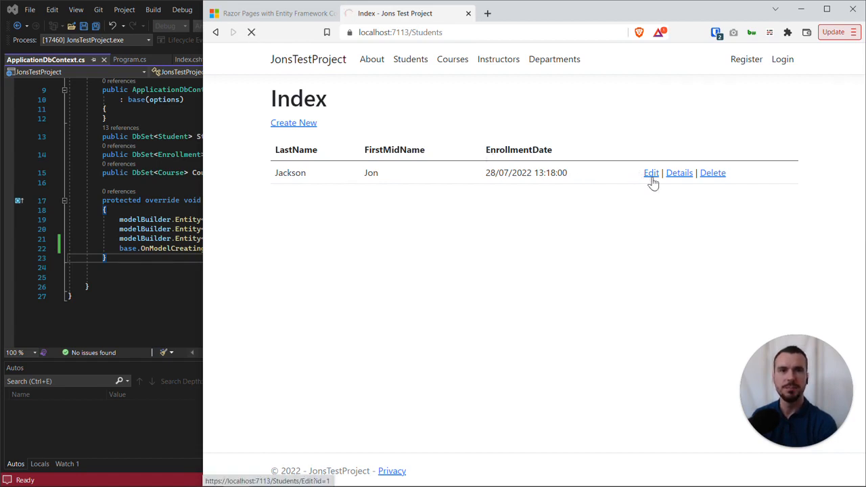
pyautogui.click(651, 172)
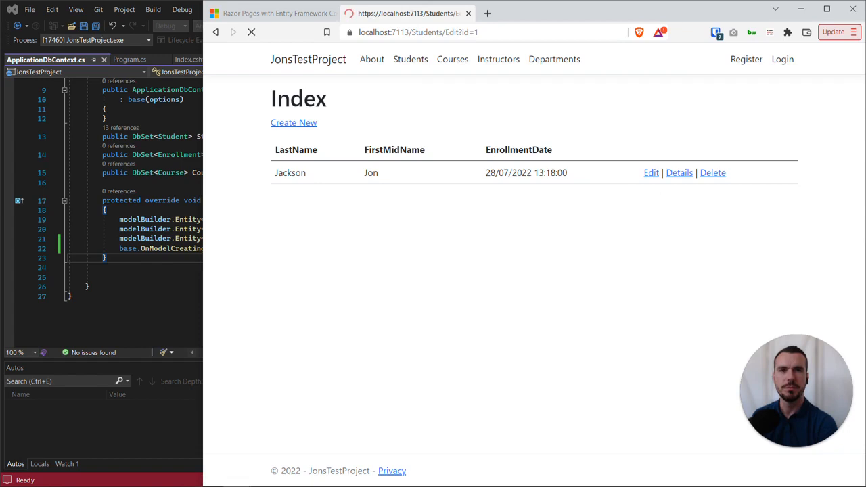
pyautogui.click(650, 173)
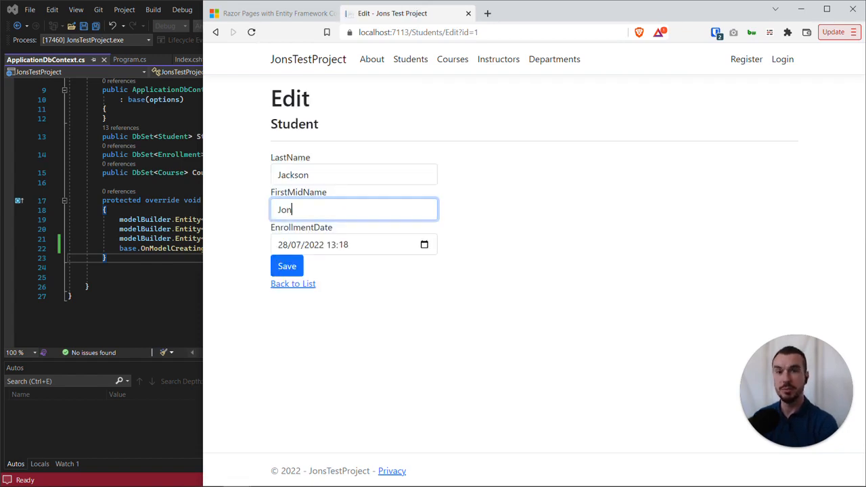
pyautogui.click(287, 266)
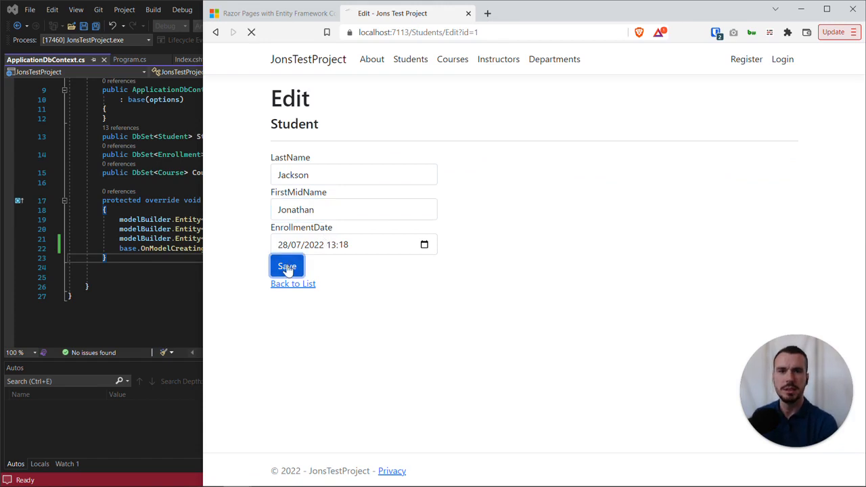
pyautogui.click(287, 266)
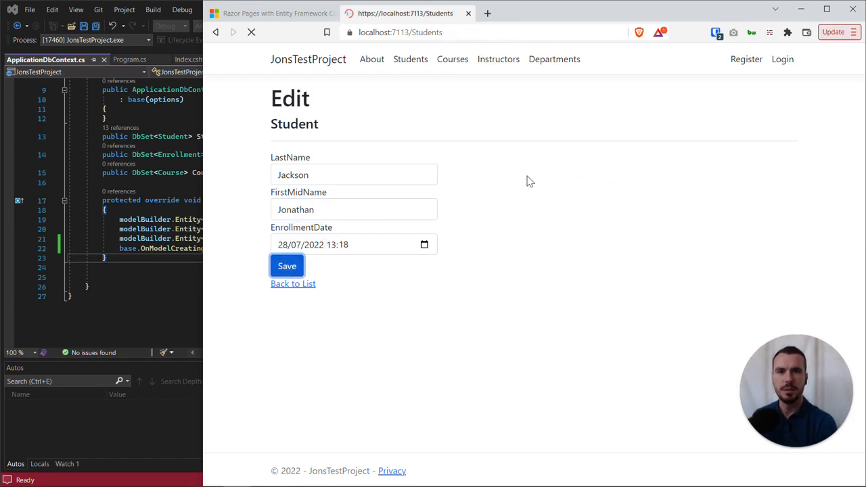
pyautogui.click(286, 265)
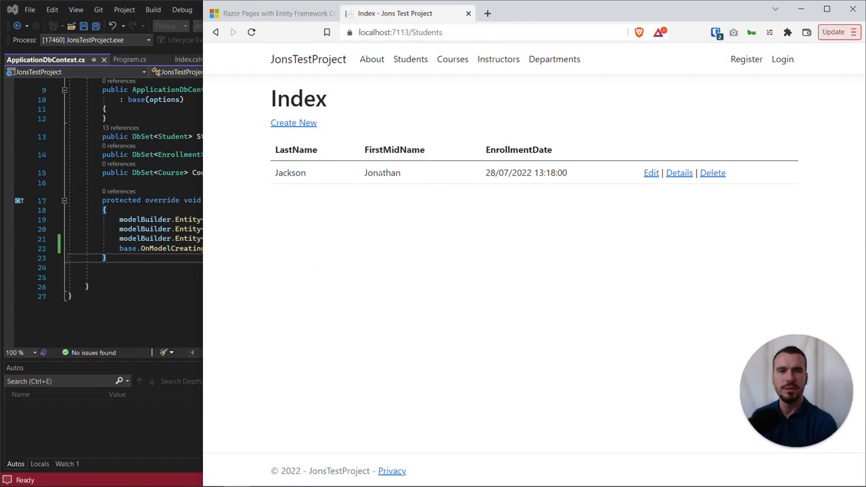
pyautogui.moveTo(410, 215)
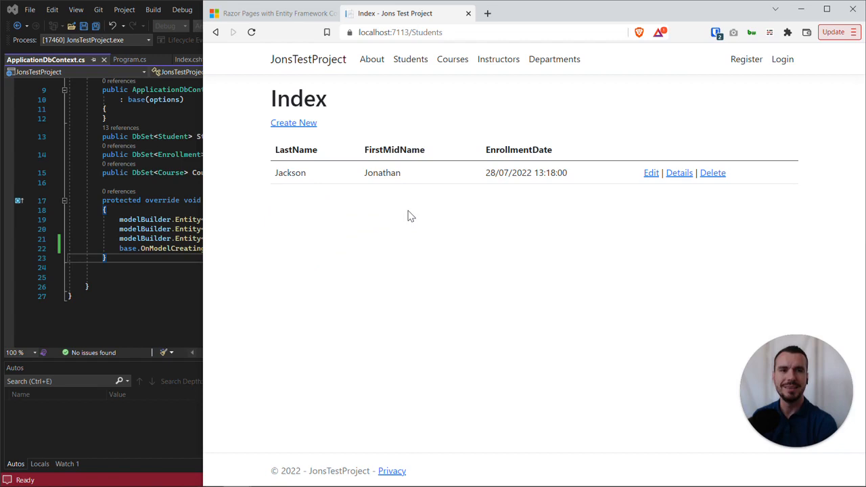
pyautogui.moveTo(415, 205)
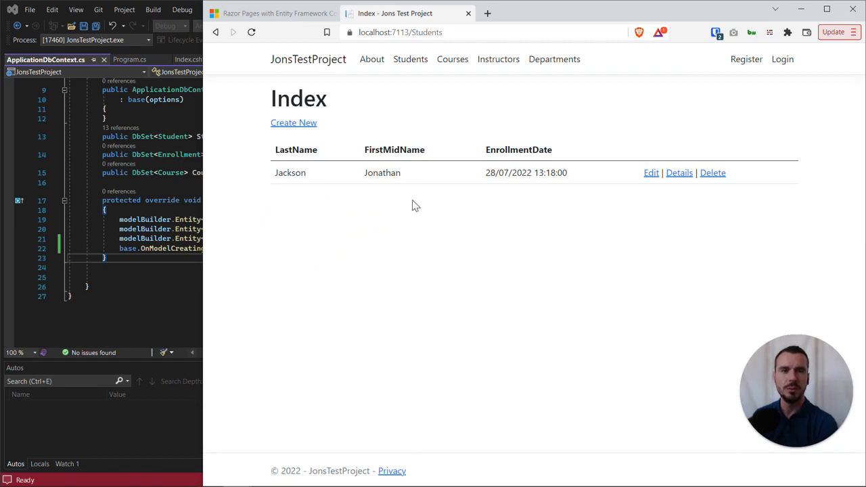
pyautogui.moveTo(183, 173)
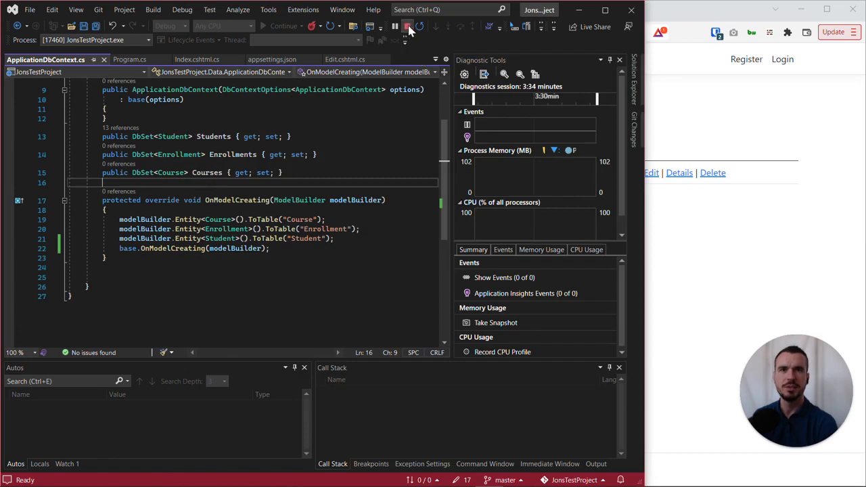
# - Stop the web app and show SQL Server Object Explorer with refreshed servers
pyautogui.click(407, 32)
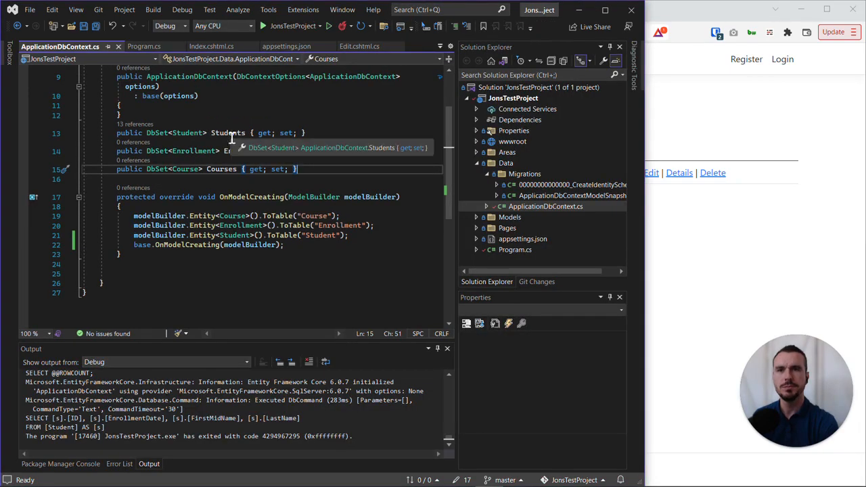
pyautogui.click(75, 9)
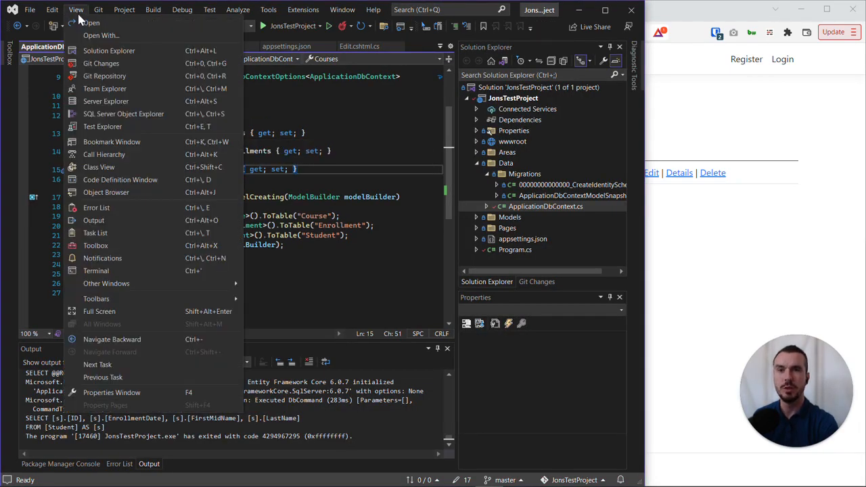
pyautogui.click(124, 114)
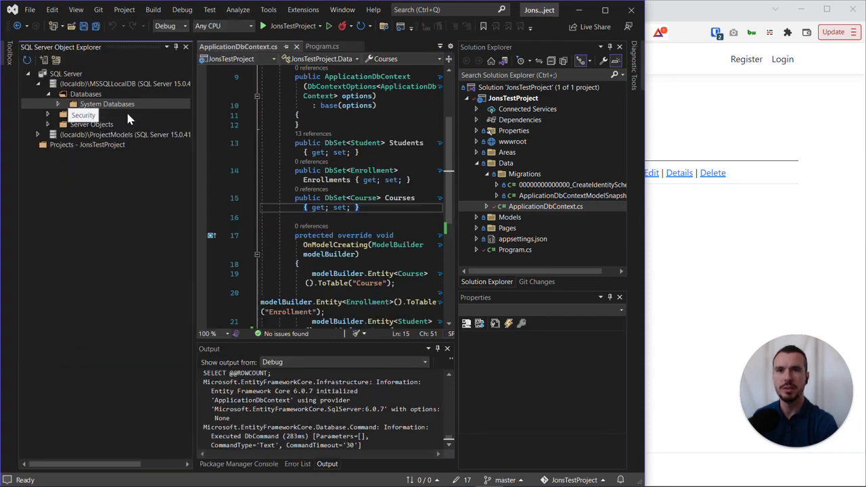
pyautogui.click(28, 73)
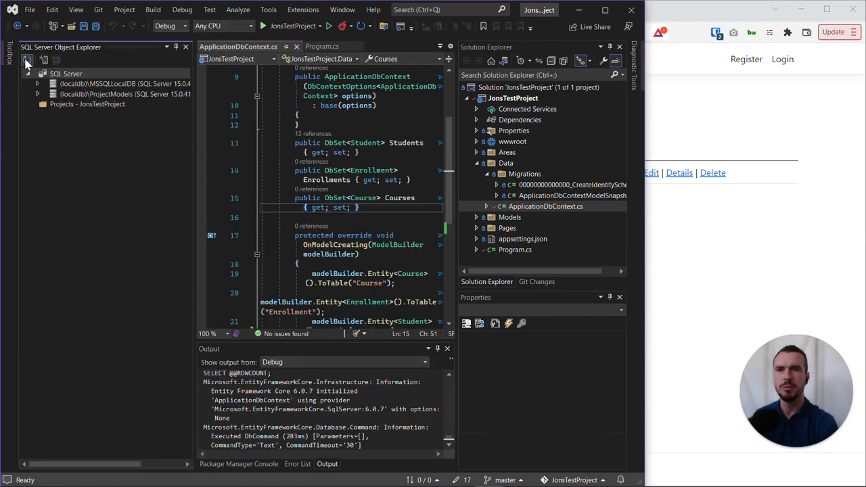
# - Expand (localdb)\MSSQLLocalDB > Databases > JonsTestProject > Tables and select dbo.Student
pyautogui.click(39, 83)
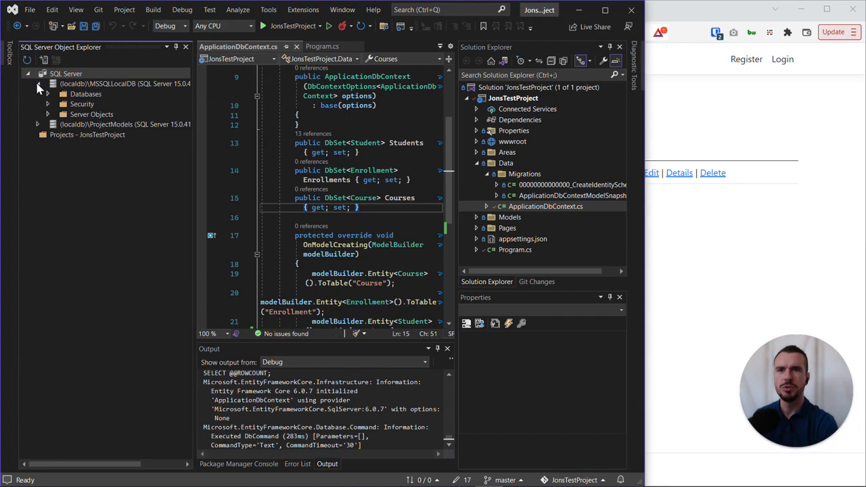
pyautogui.click(47, 94)
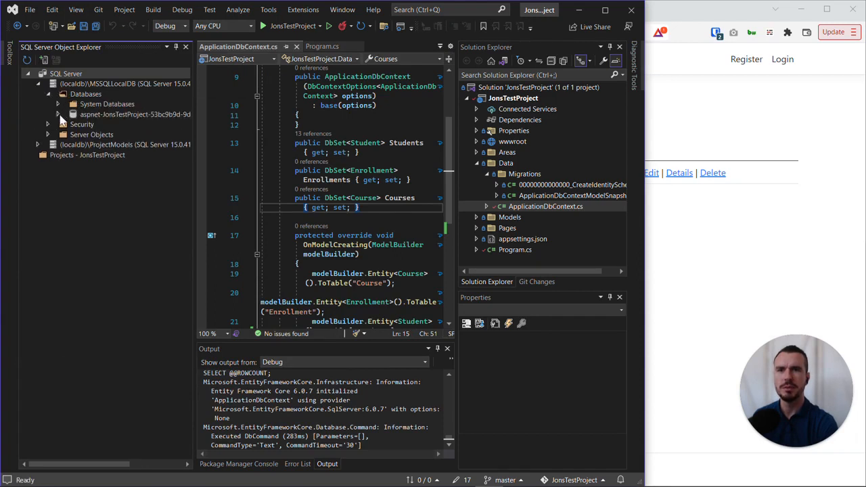
pyautogui.click(58, 114)
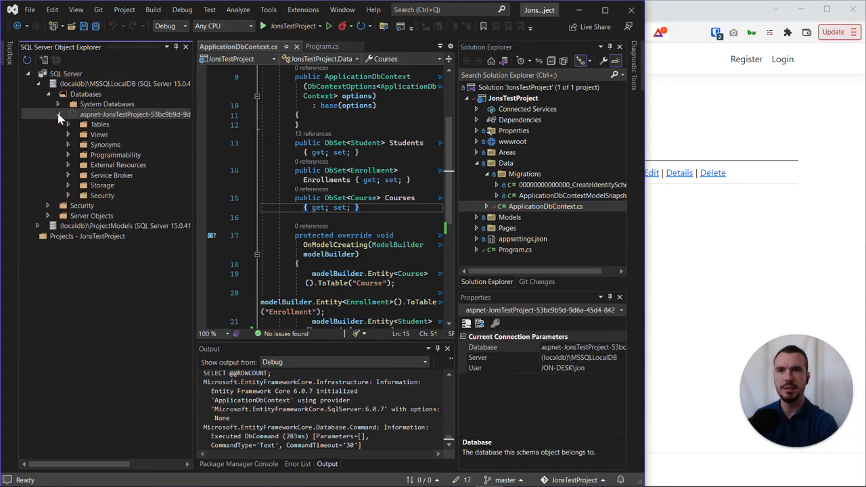
pyautogui.click(68, 123)
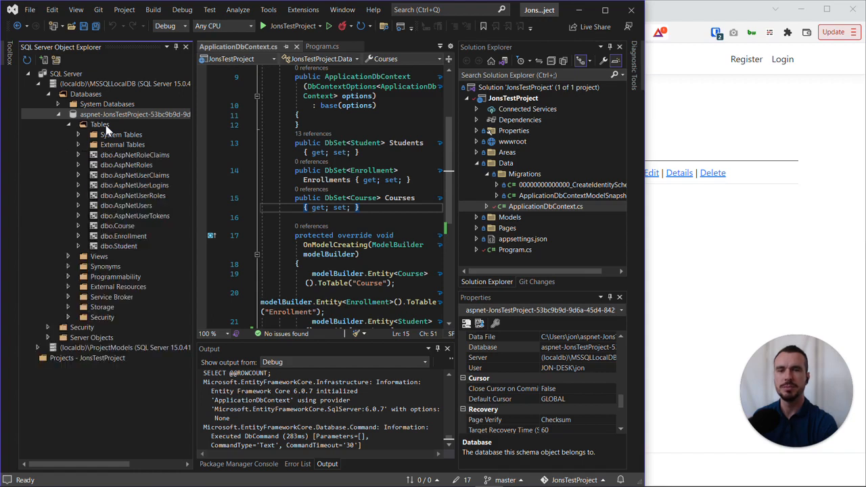
pyautogui.moveTo(136, 246)
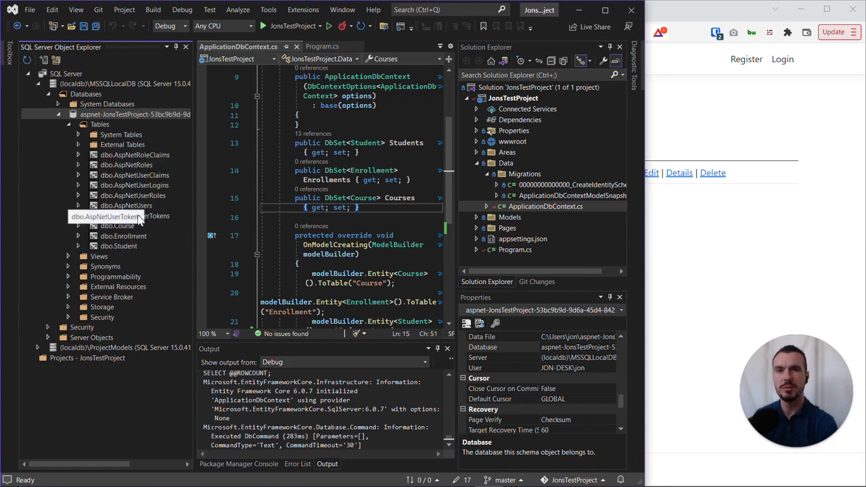
pyautogui.moveTo(148, 219)
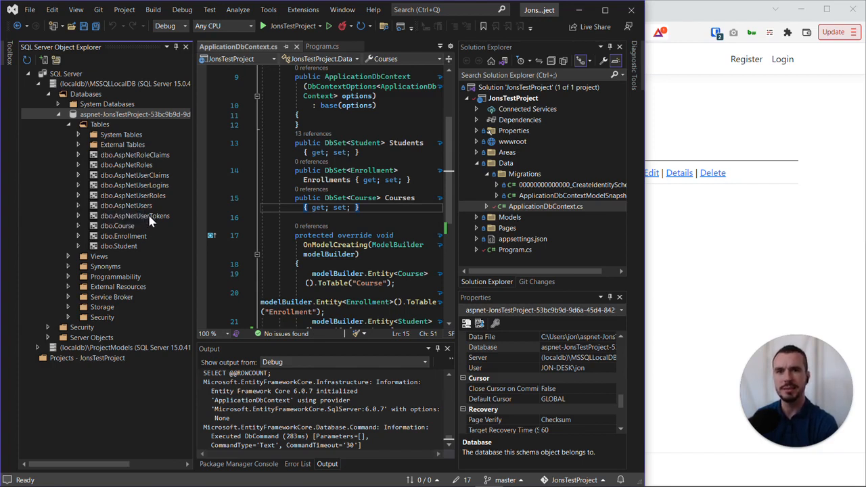
pyautogui.click(118, 226)
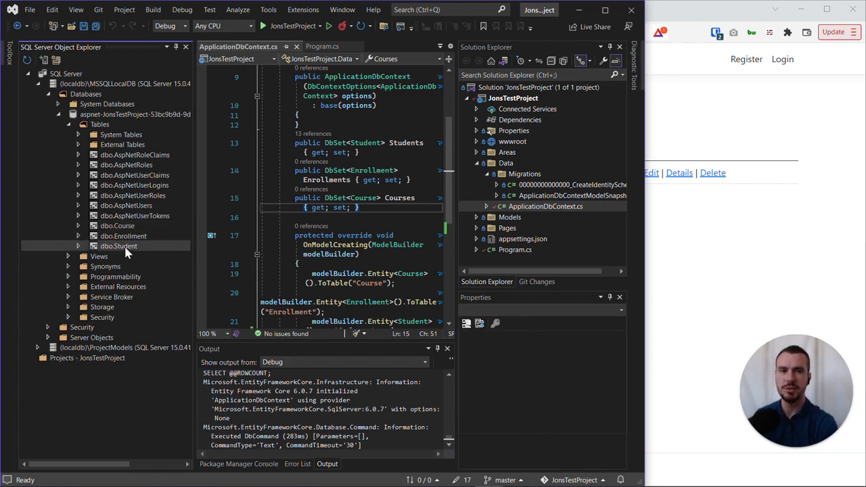
pyautogui.moveTo(119, 246)
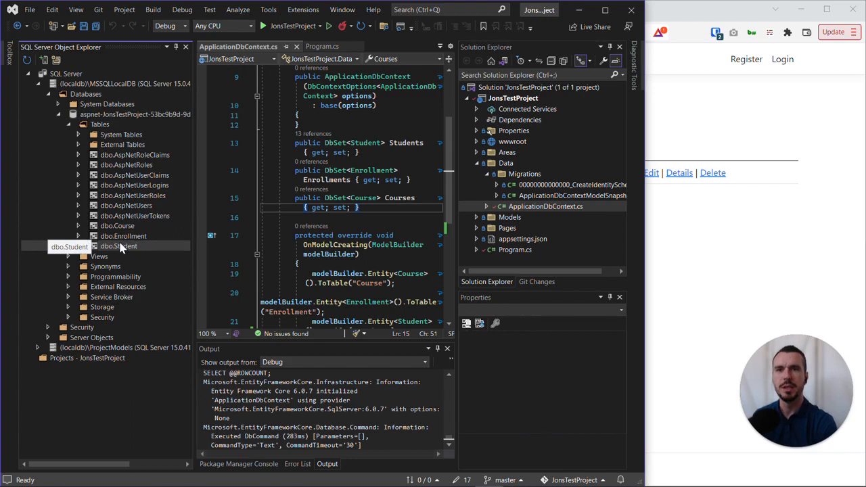
pyautogui.click(119, 246)
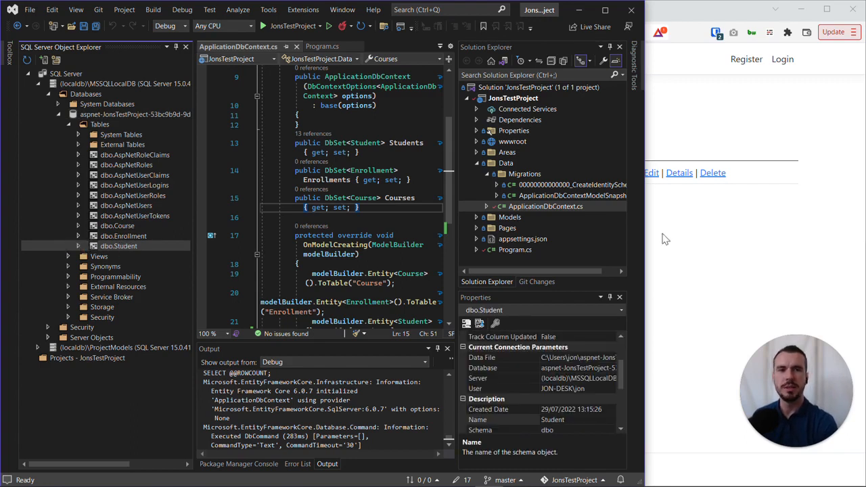
pyautogui.moveTo(142, 220)
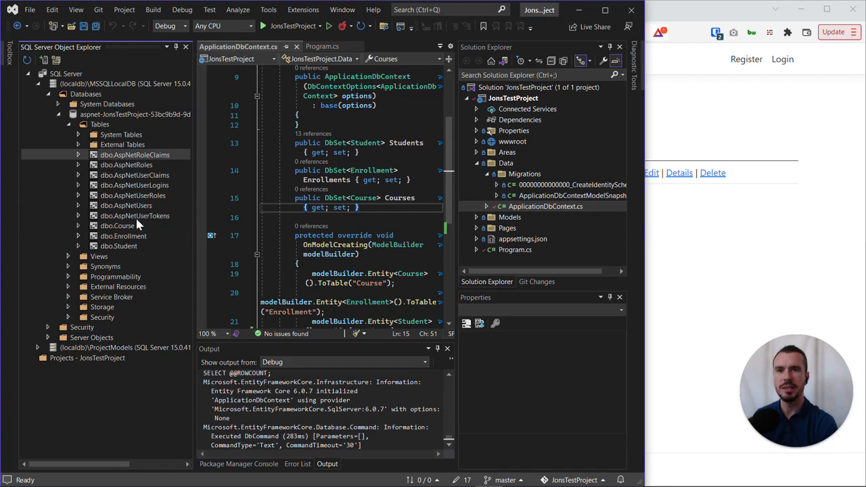
pyautogui.moveTo(134, 215)
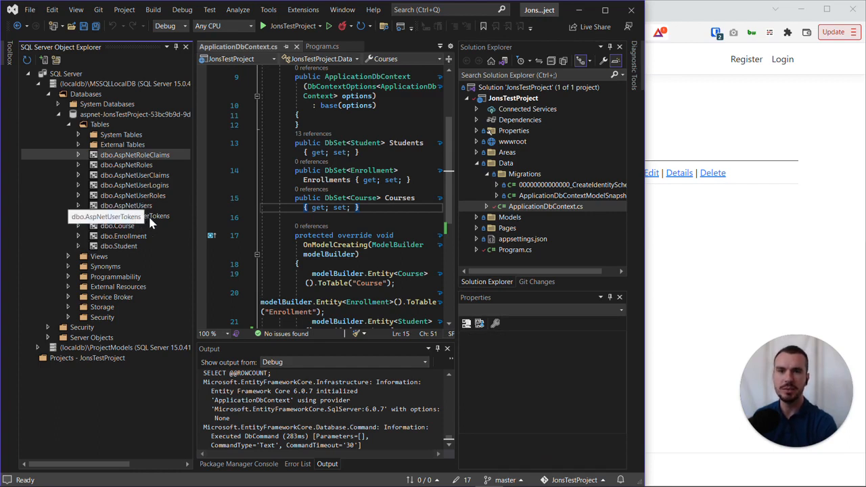
pyautogui.click(117, 225)
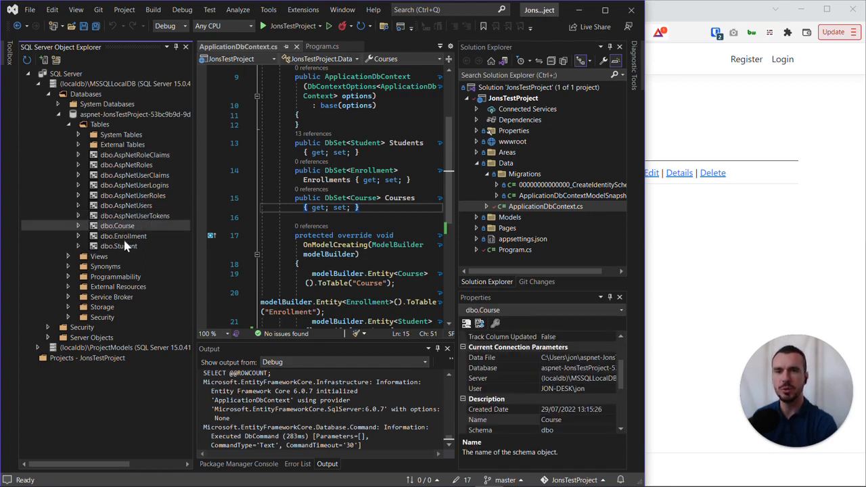
pyautogui.click(118, 246)
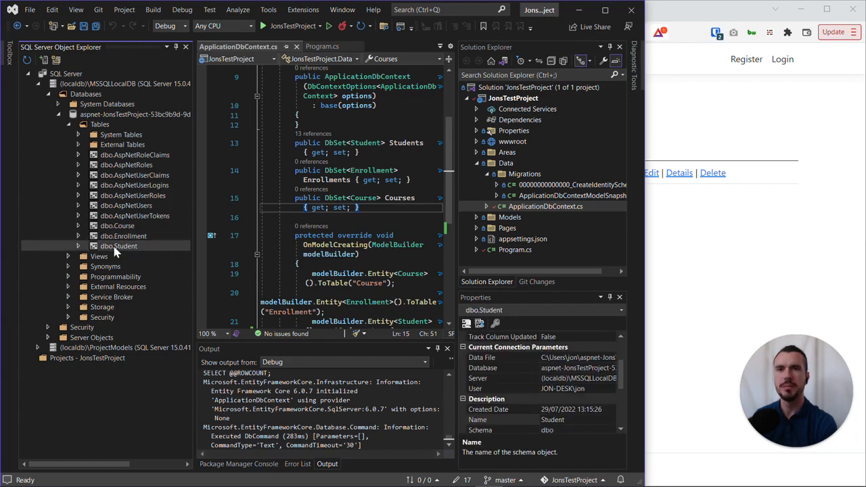
pyautogui.rightClick(119, 246)
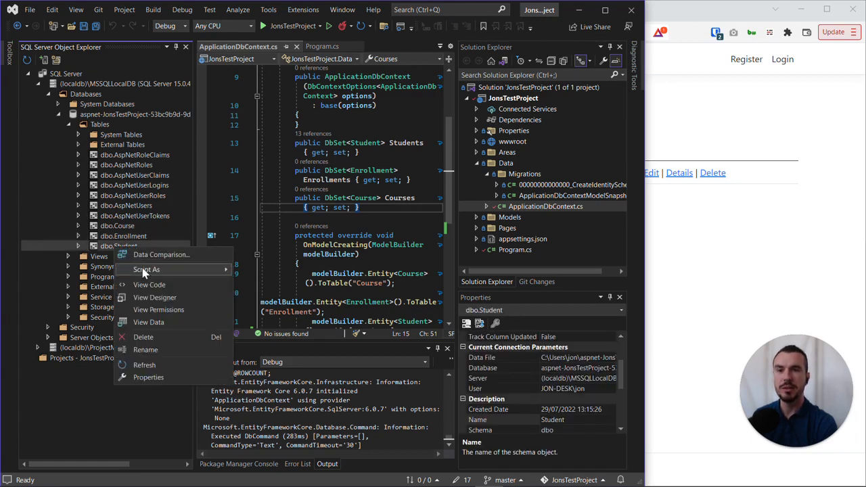
pyautogui.click(148, 322)
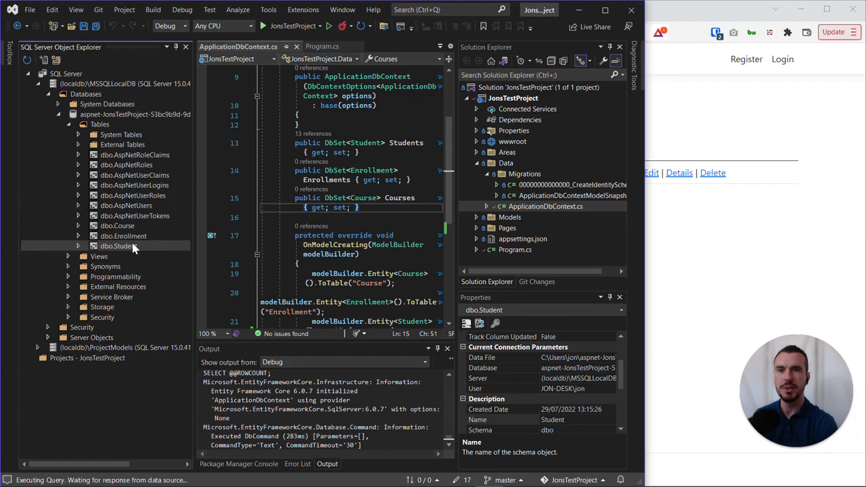
pyautogui.doubleClick(118, 246)
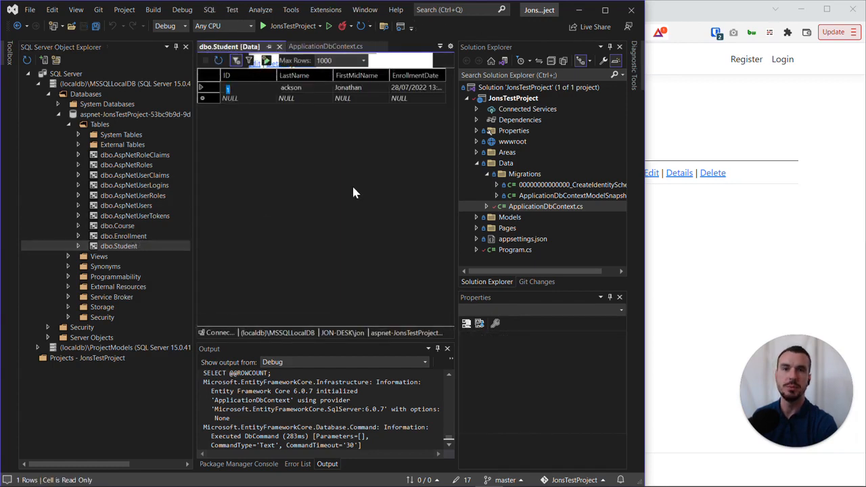
pyautogui.moveTo(313, 149)
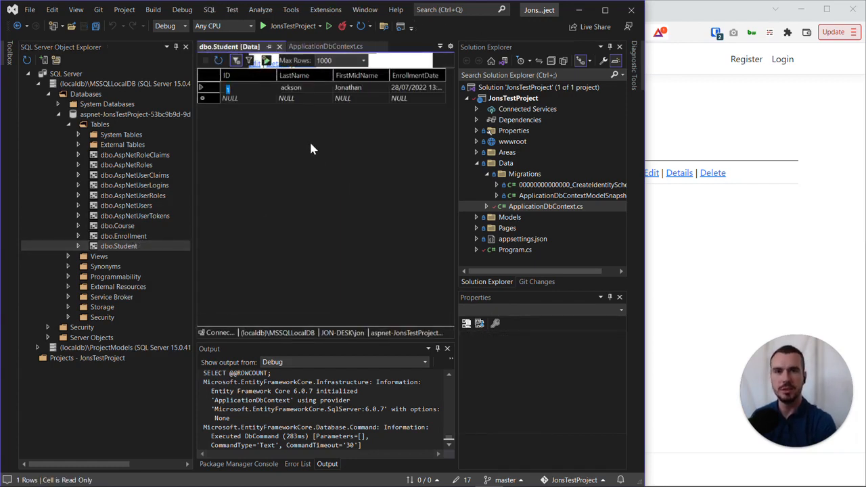
pyautogui.doubleClick(290, 87)
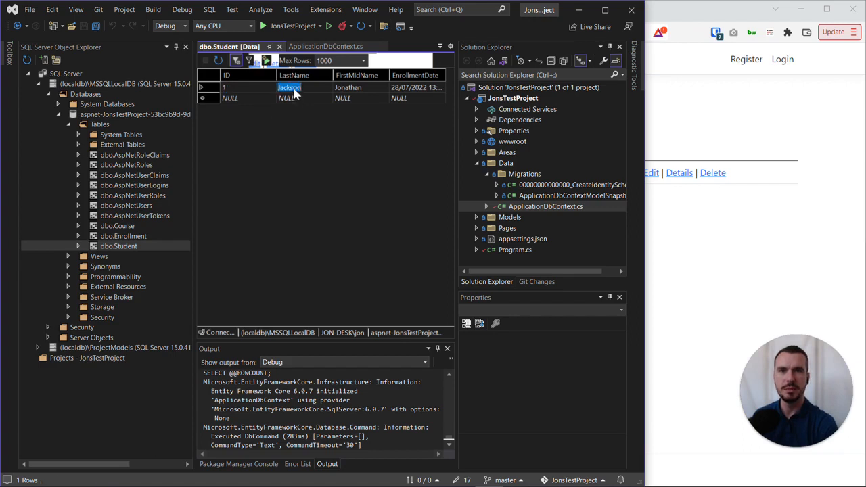
pyautogui.click(298, 277)
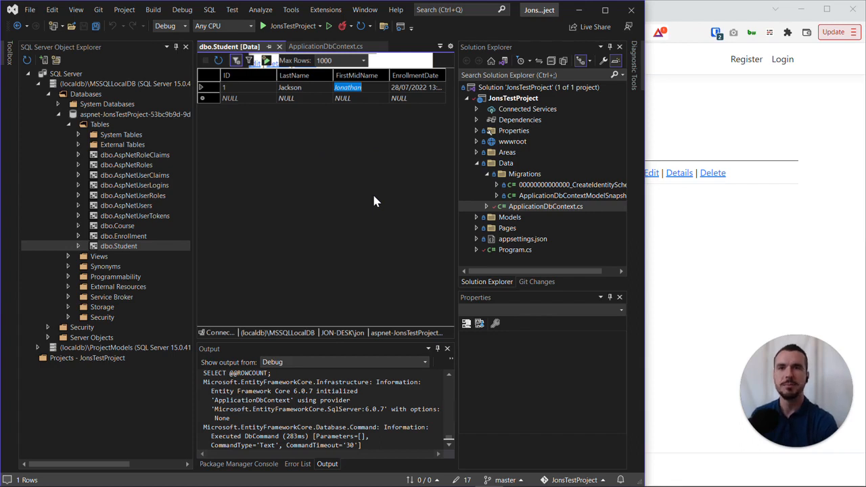
pyautogui.moveTo(709, 316)
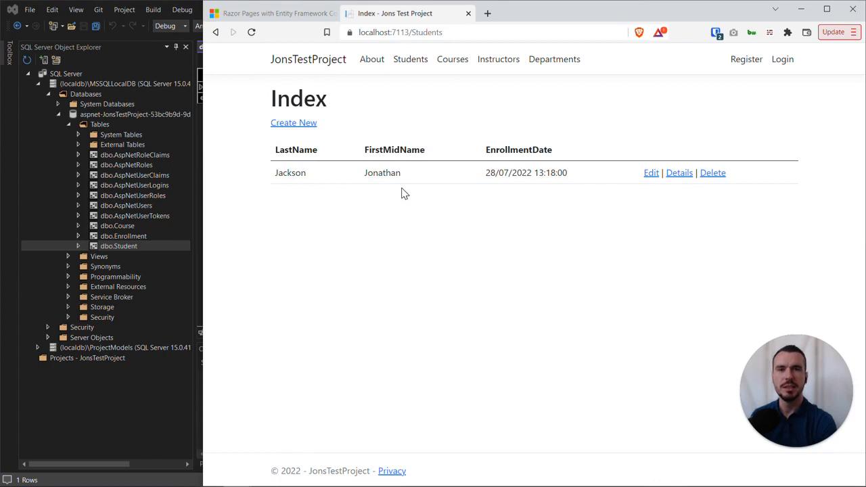
pyautogui.moveTo(199, 225)
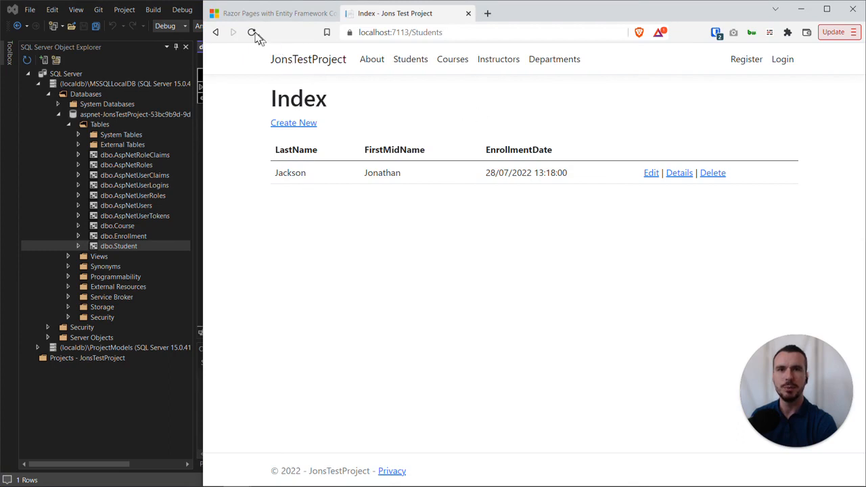
# - Reload the localhost Students page in Brave
pyautogui.click(251, 32)
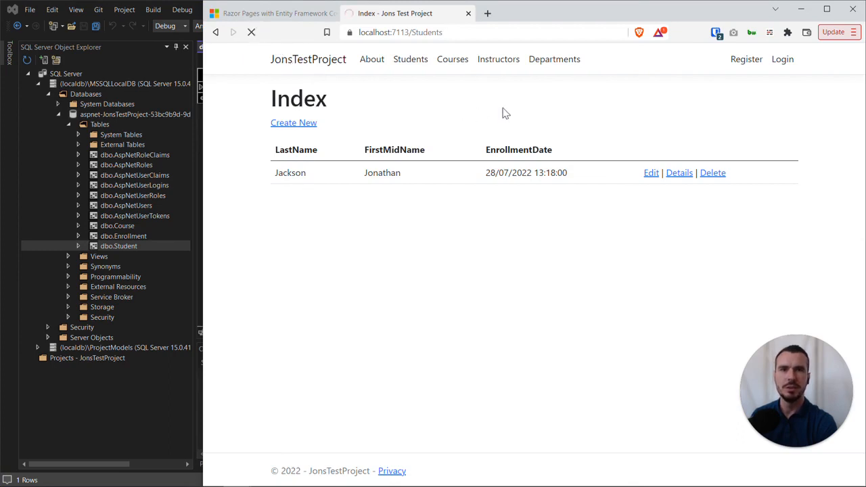
pyautogui.moveTo(479, 126)
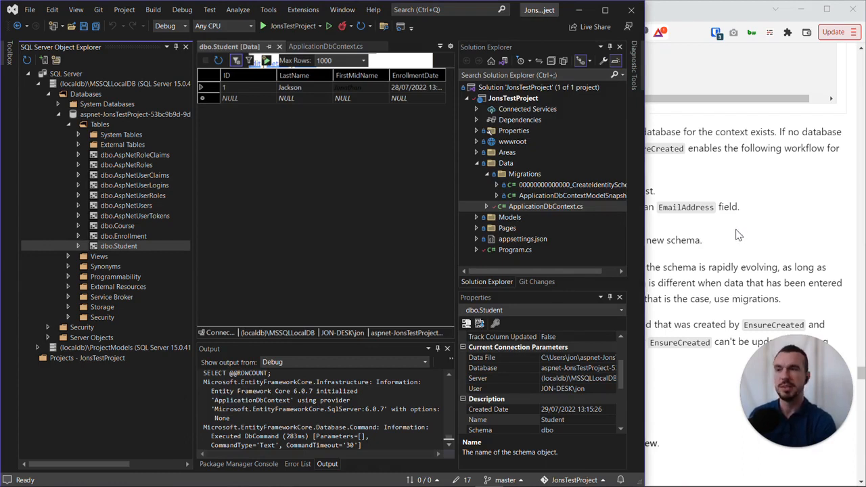
pyautogui.moveTo(743, 243)
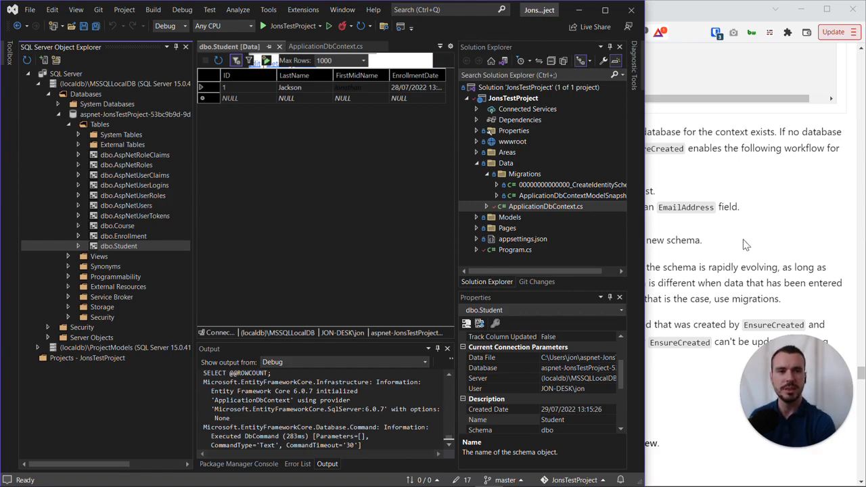
pyautogui.moveTo(741, 252)
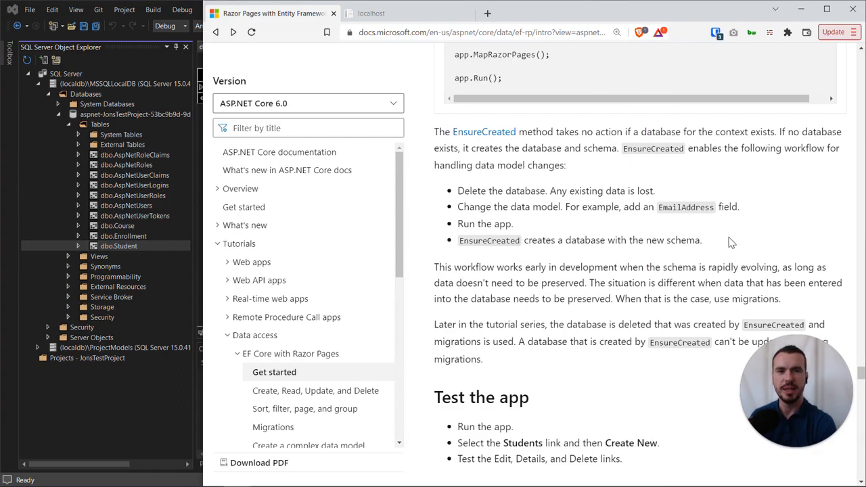
pyautogui.moveTo(732, 246)
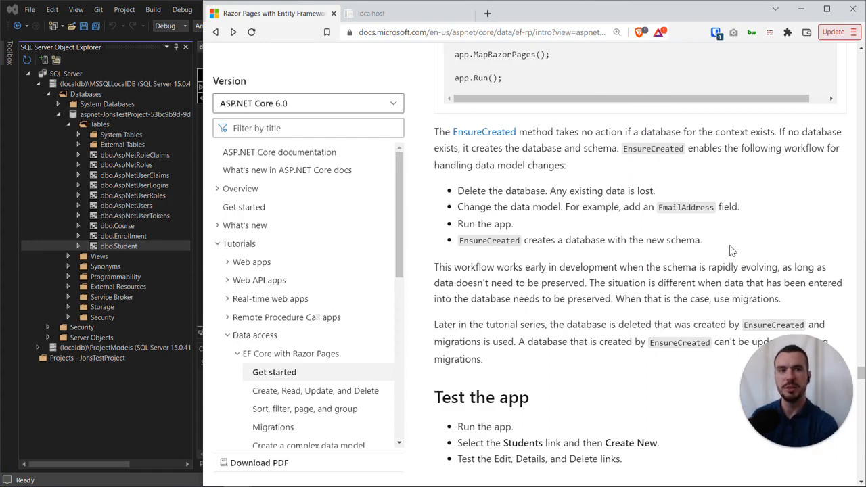
pyautogui.moveTo(724, 248)
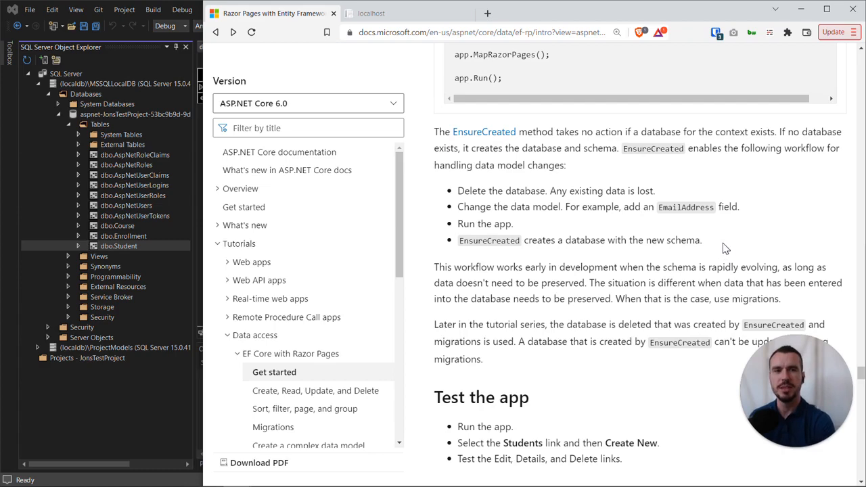
pyautogui.moveTo(651, 254)
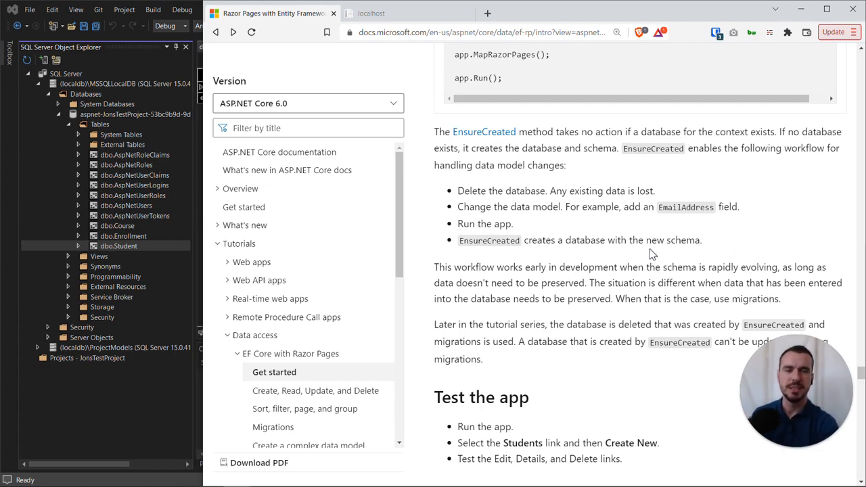
# - Scroll the Razor Pages tutorial to the Seed the database DbInitializer code
pyautogui.scroll(-3)
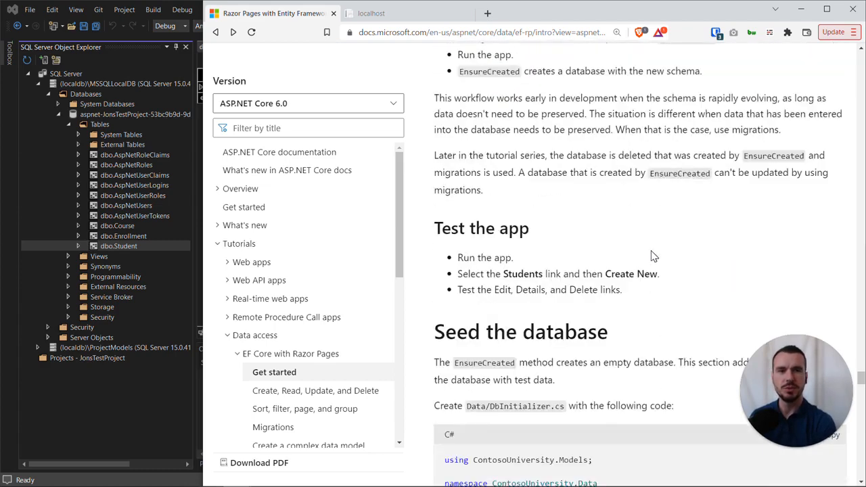
pyautogui.scroll(-3)
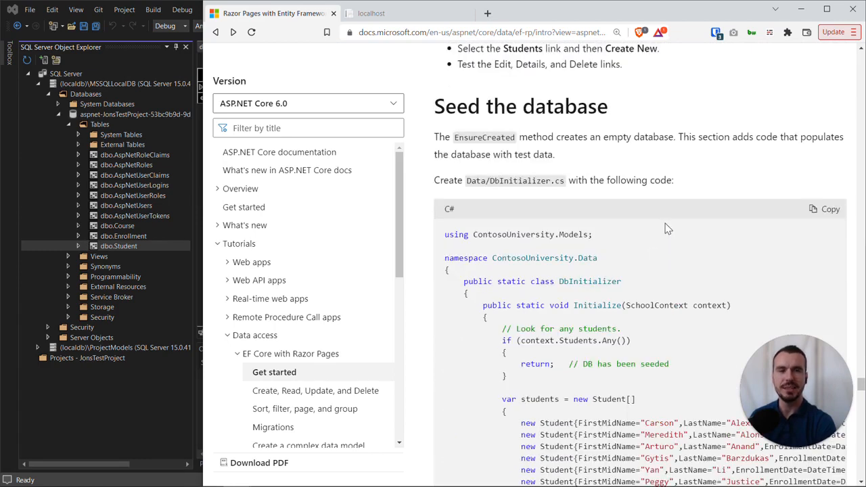
pyautogui.moveTo(702, 173)
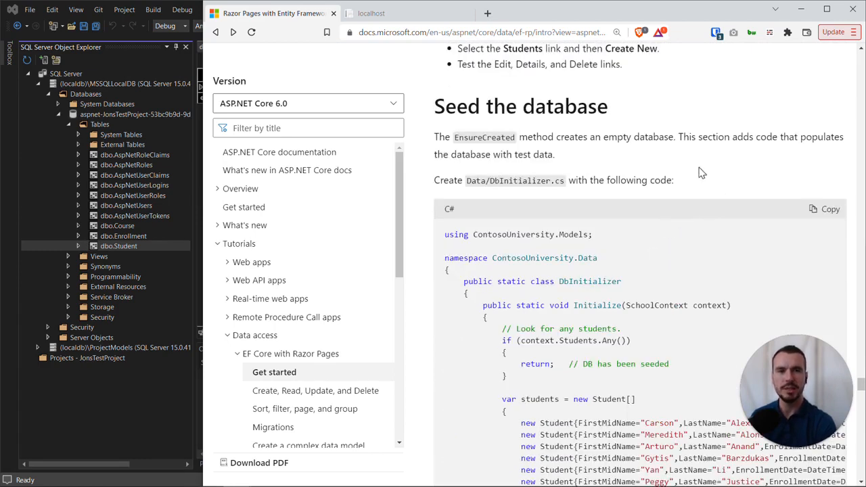
pyautogui.moveTo(683, 153)
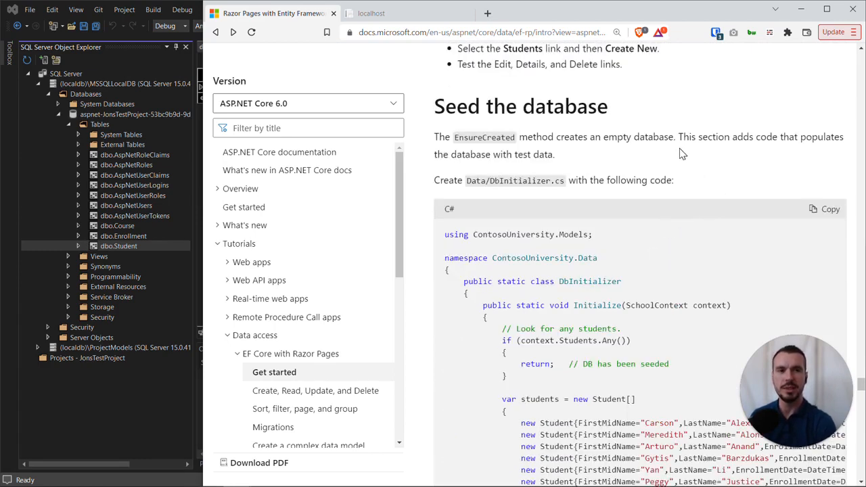